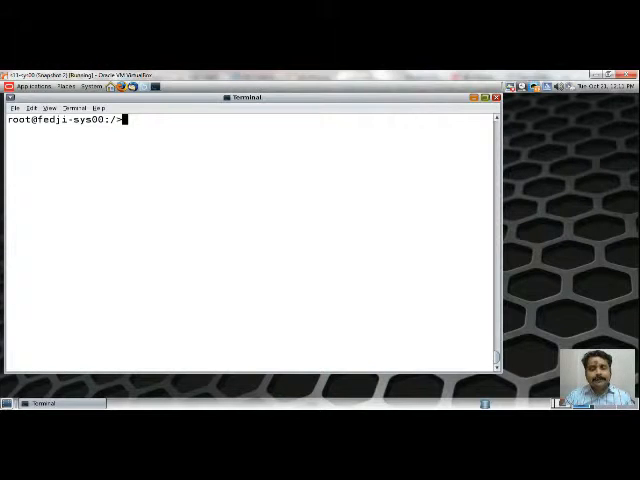
type("zfs")
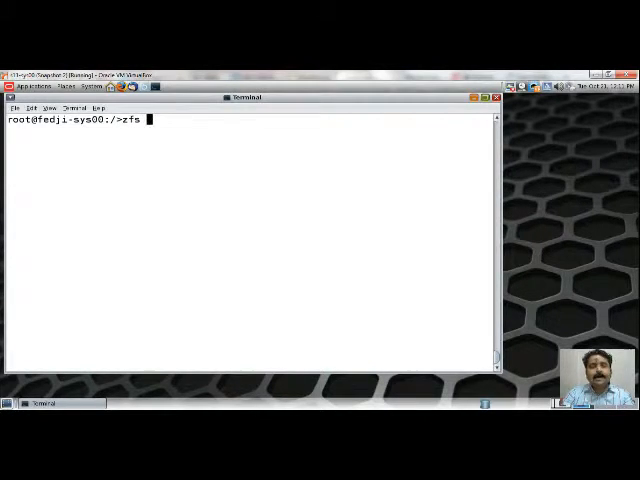
type("create -r")
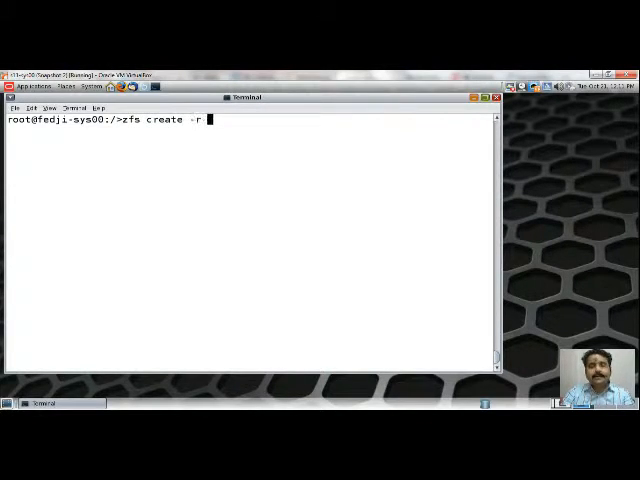
type("rpool")
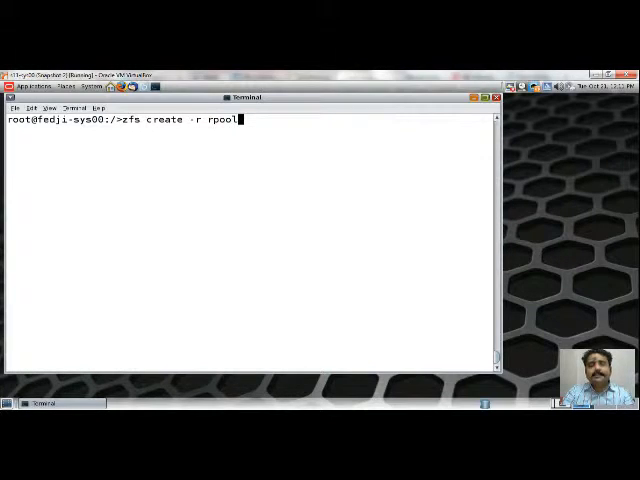
type("@fedj")
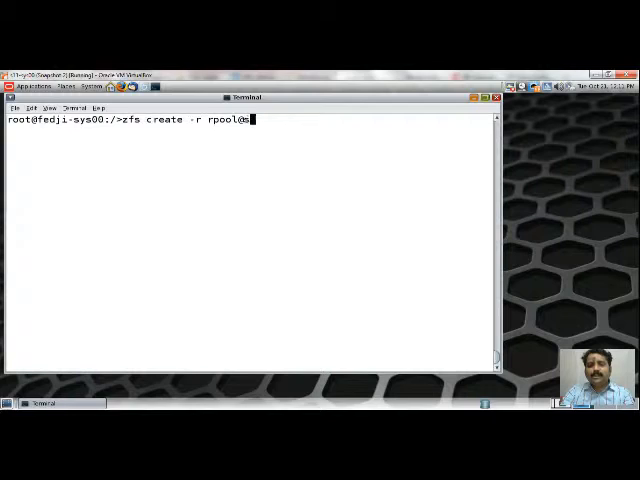
type("n")
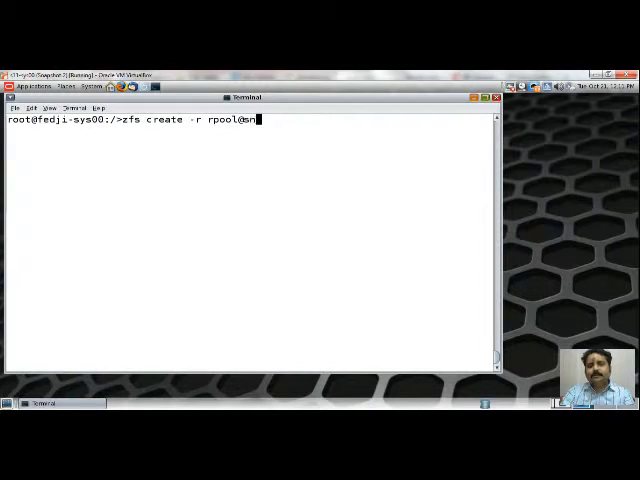
key("Return")
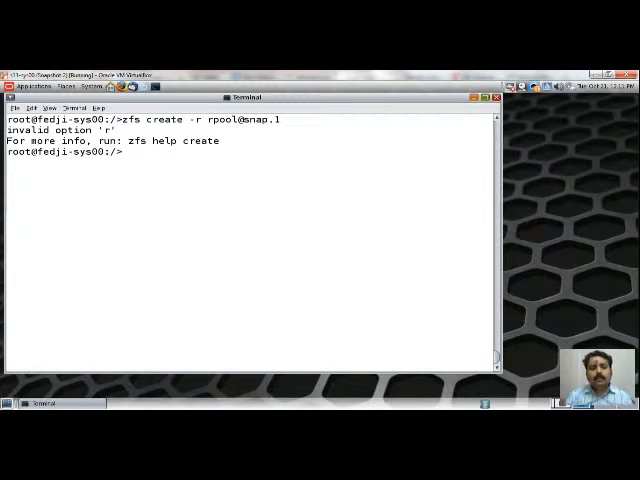
type("zfs create -r rpool@snap.1")
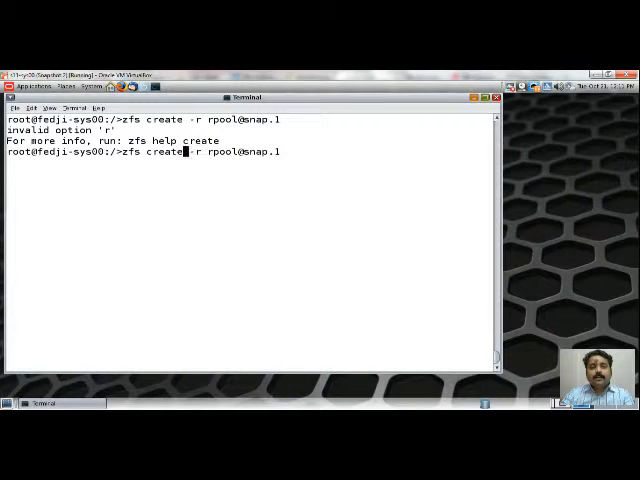
type("snapshot")
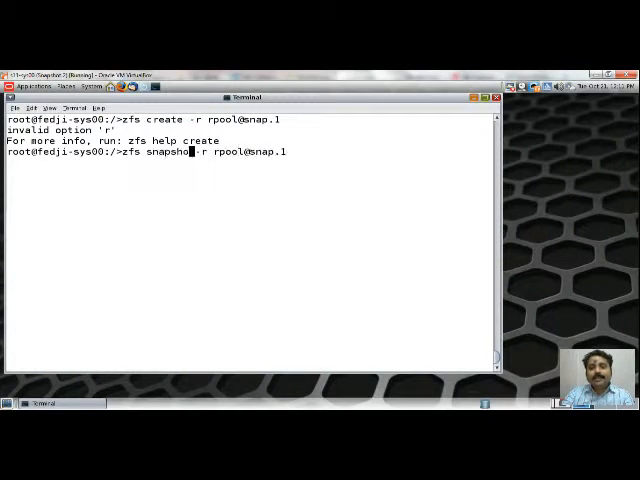
key("Return")
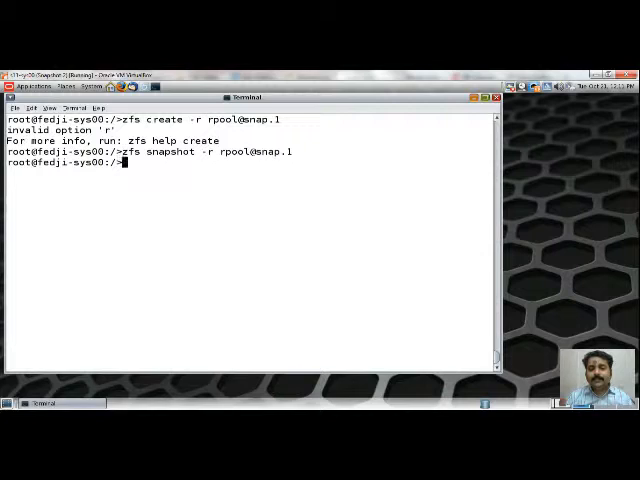
Step: List all snapshots with 'zfs list -t snapshot' to see snap.1 on every rpool dataset
type("zfs")
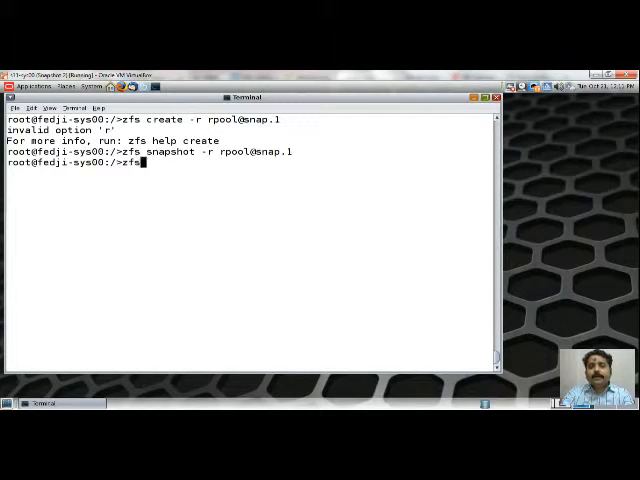
type("list -t snapshot")
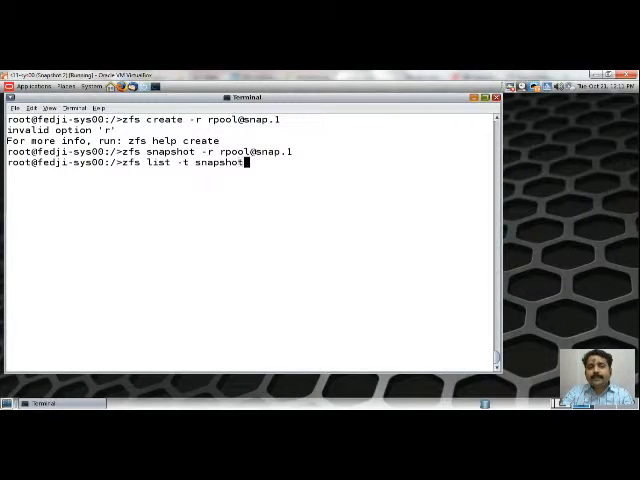
key("Return")
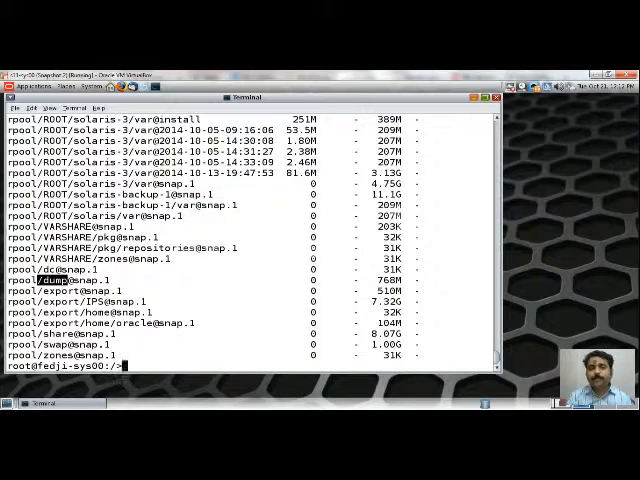
type("cle")
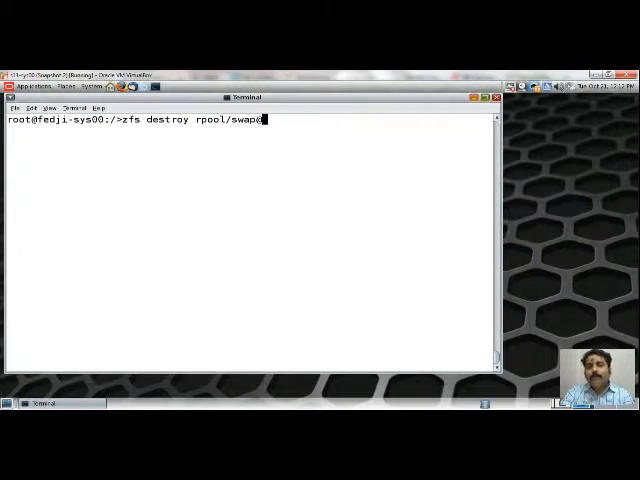
key("Return")
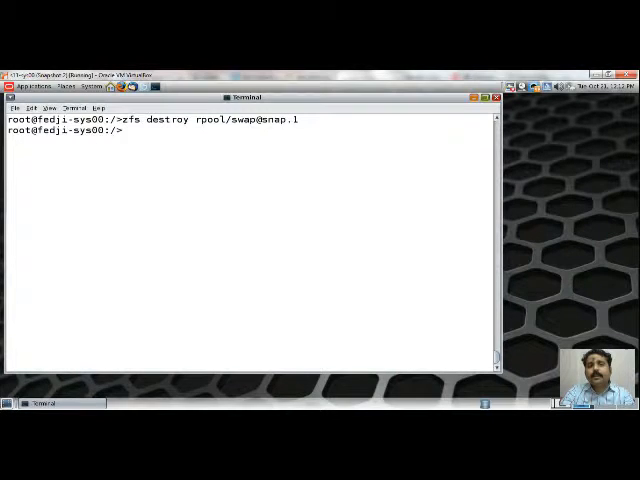
type("zfs destroy rpo")
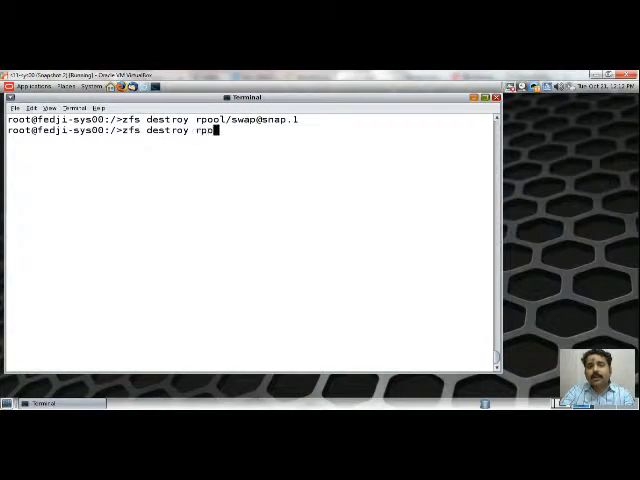
type("l/dump@snap.")
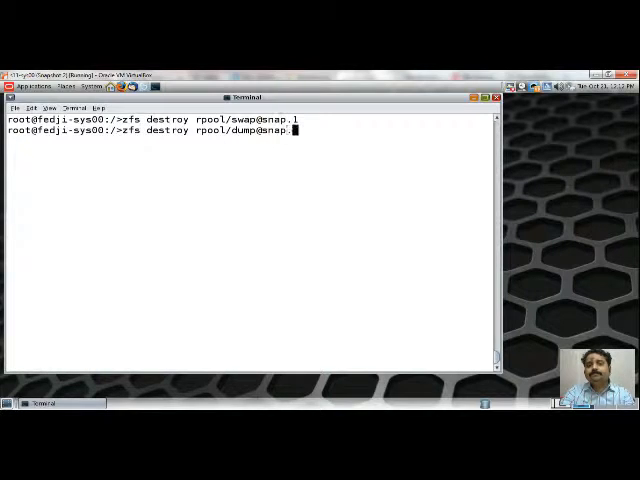
key("Return")
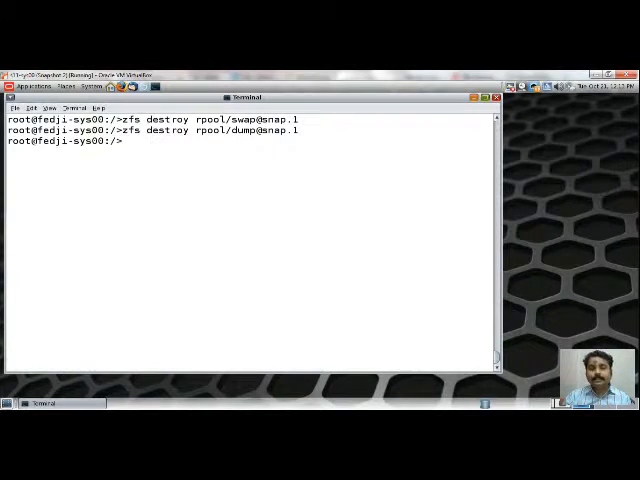
type("zfs sen")
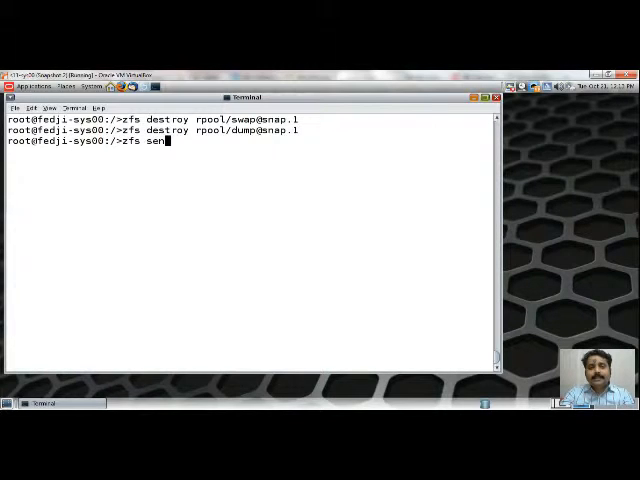
type("d -Rv")
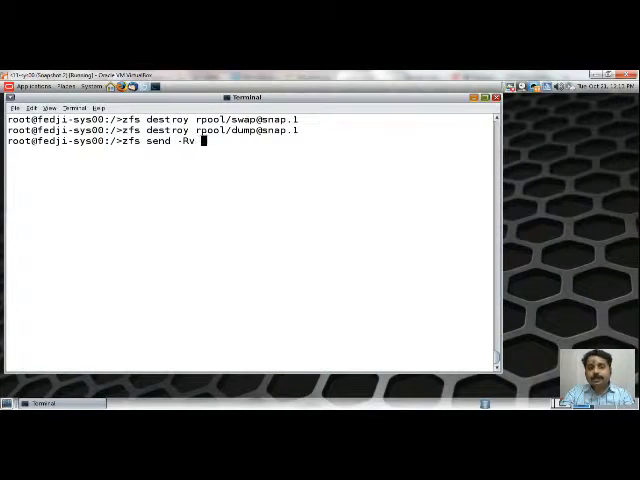
type("rpool/")
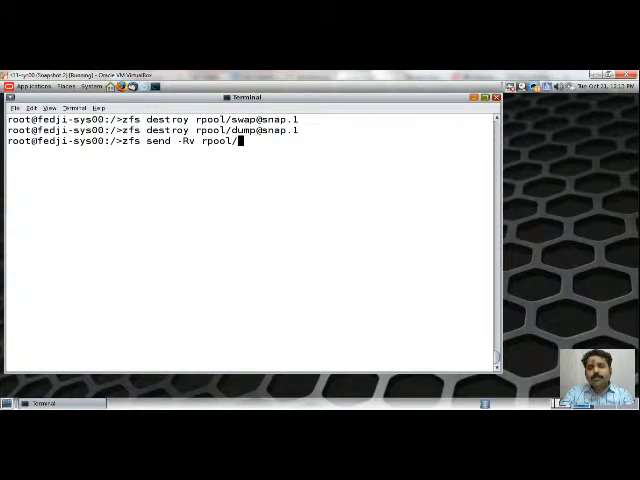
type("snap.1 | g")
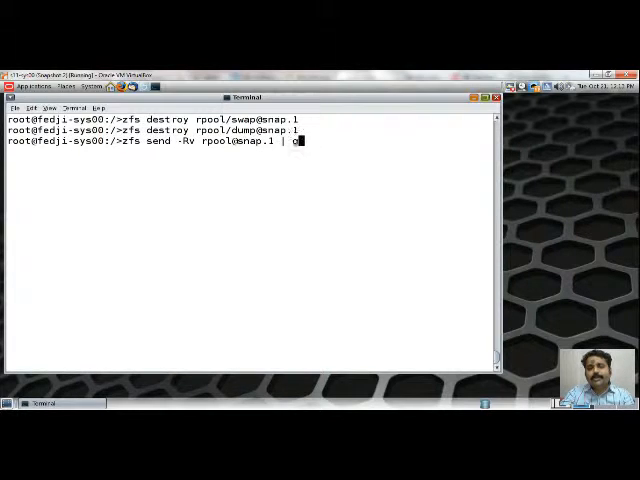
type("zip > /v")
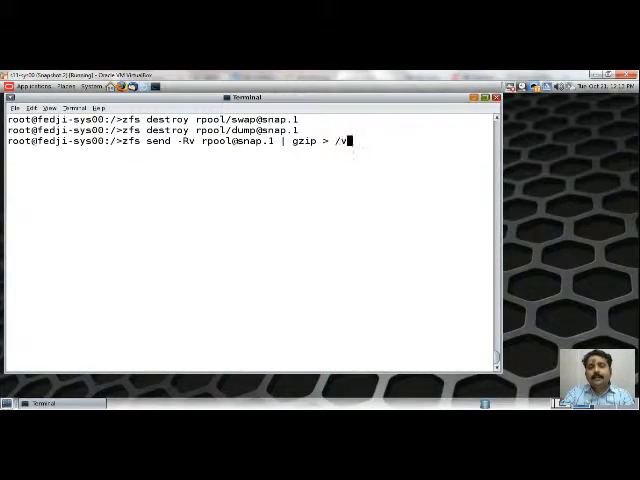
type("shares/")
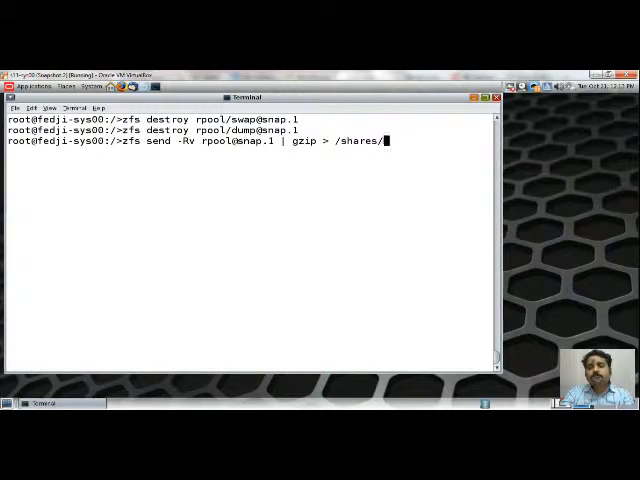
type("fedji.")
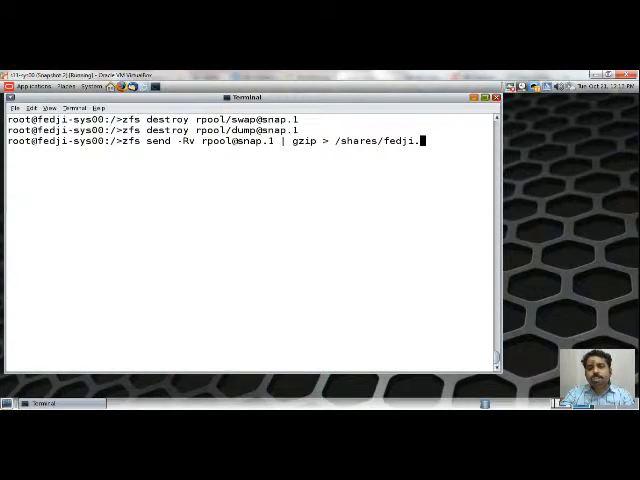
type("snap.g")
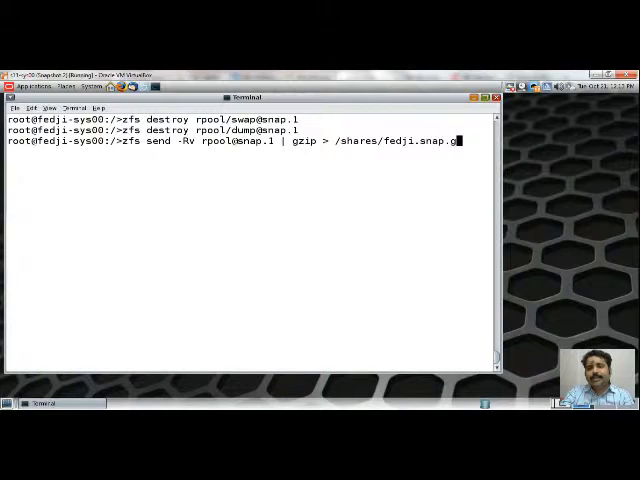
type("z")
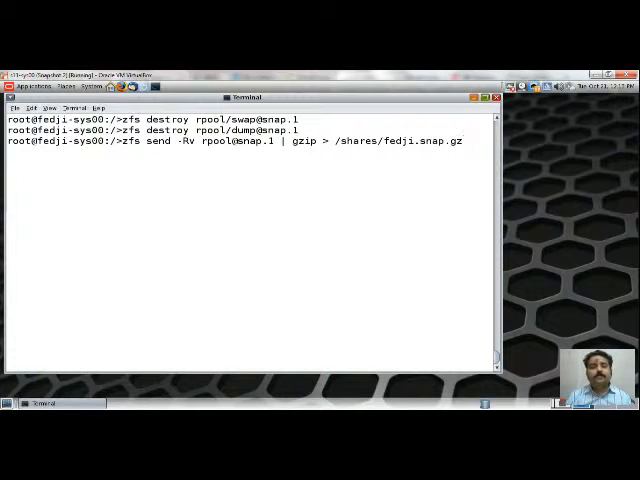
mouse_move(462, 140)
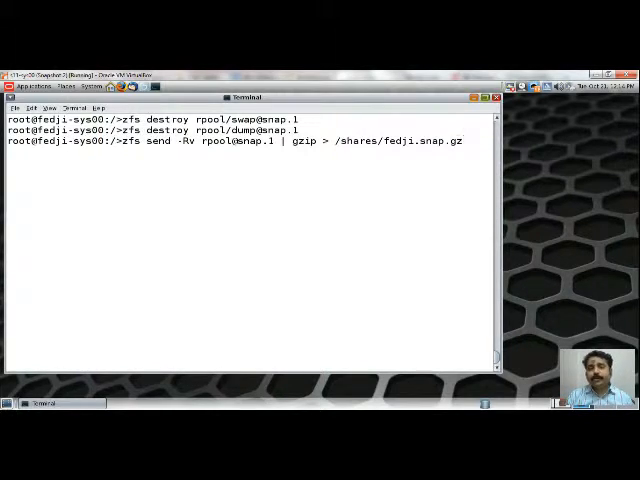
mouse_move(460, 141)
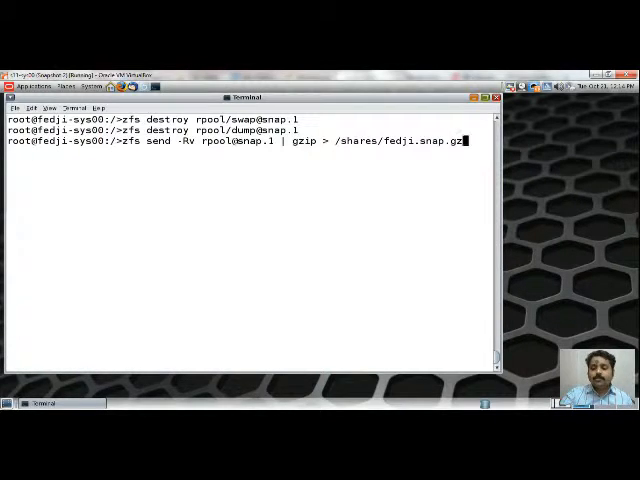
Step: Run the send so every rpool snap.1 stream is gzipped into /shares/fedji.snap.gz
key("Return")
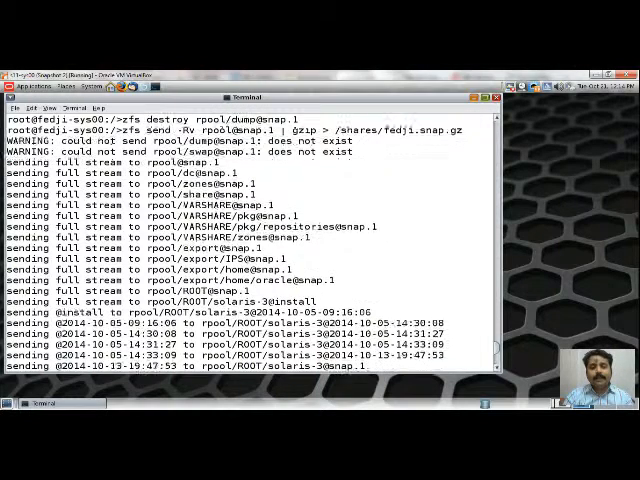
scroll("down", 3)
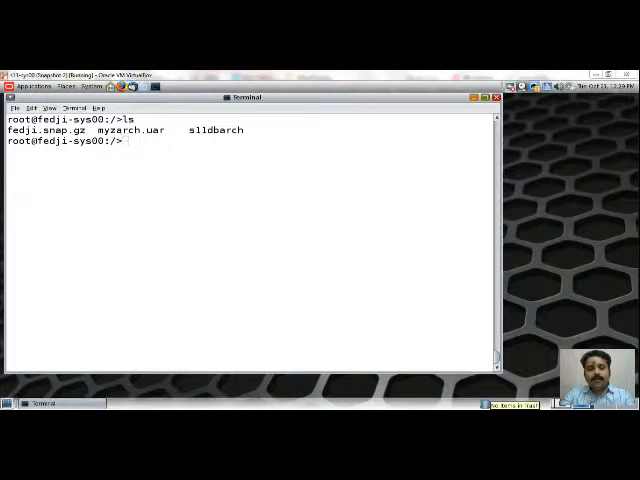
Step: Confirm the directory is /shares with pwd and display IP addresses with 'ipadm show-addr'
type("pwd")
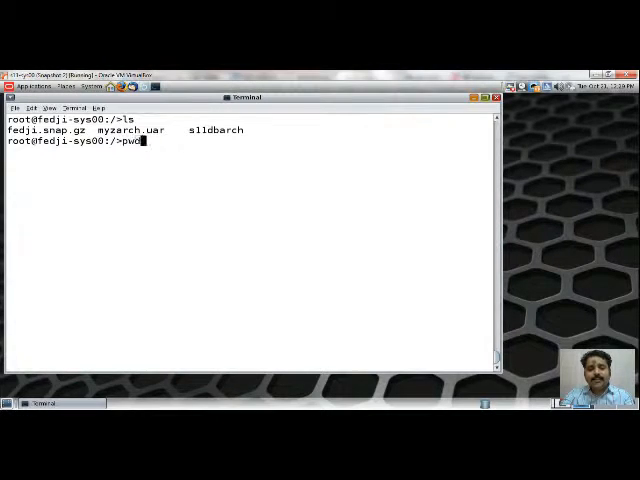
key("Return")
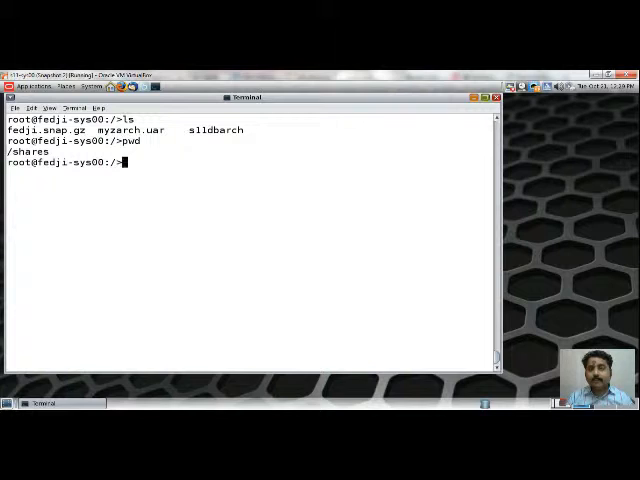
type("ipadm")
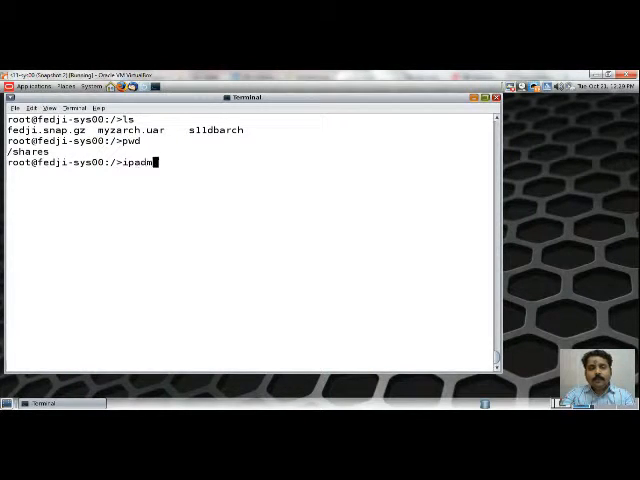
key("Return")
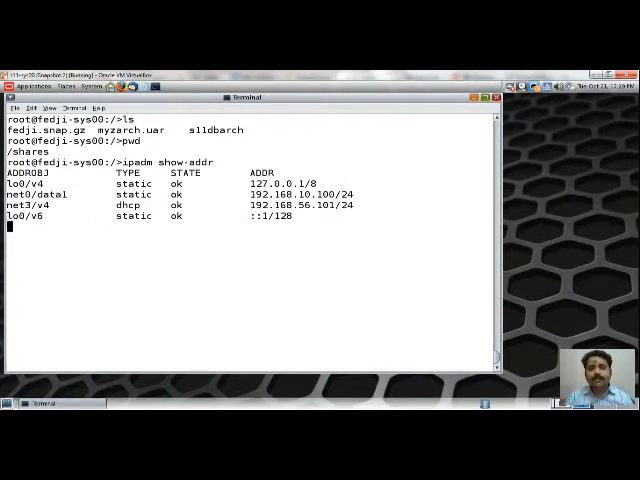
key("Return")
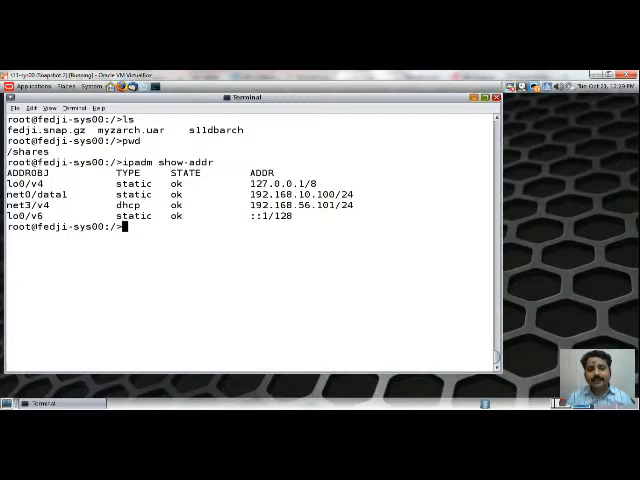